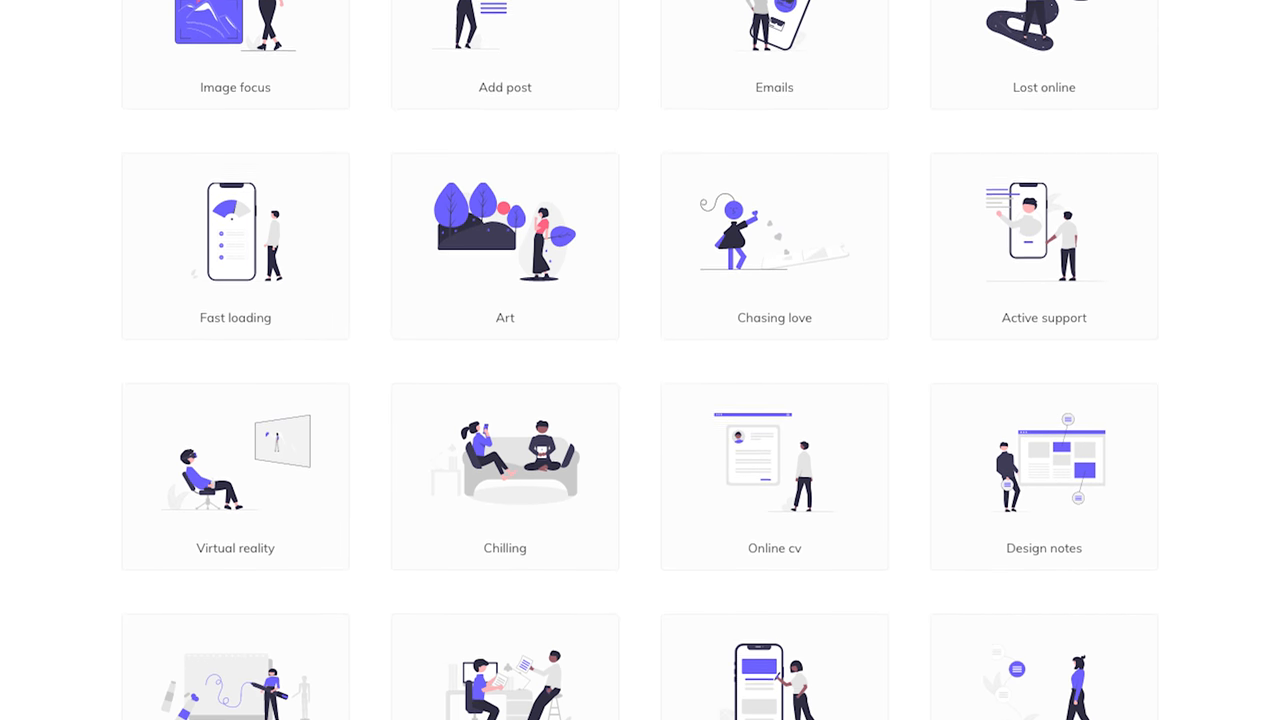
{"action": "scroll", "scroll_direction": "down", "scroll_amount": 3}
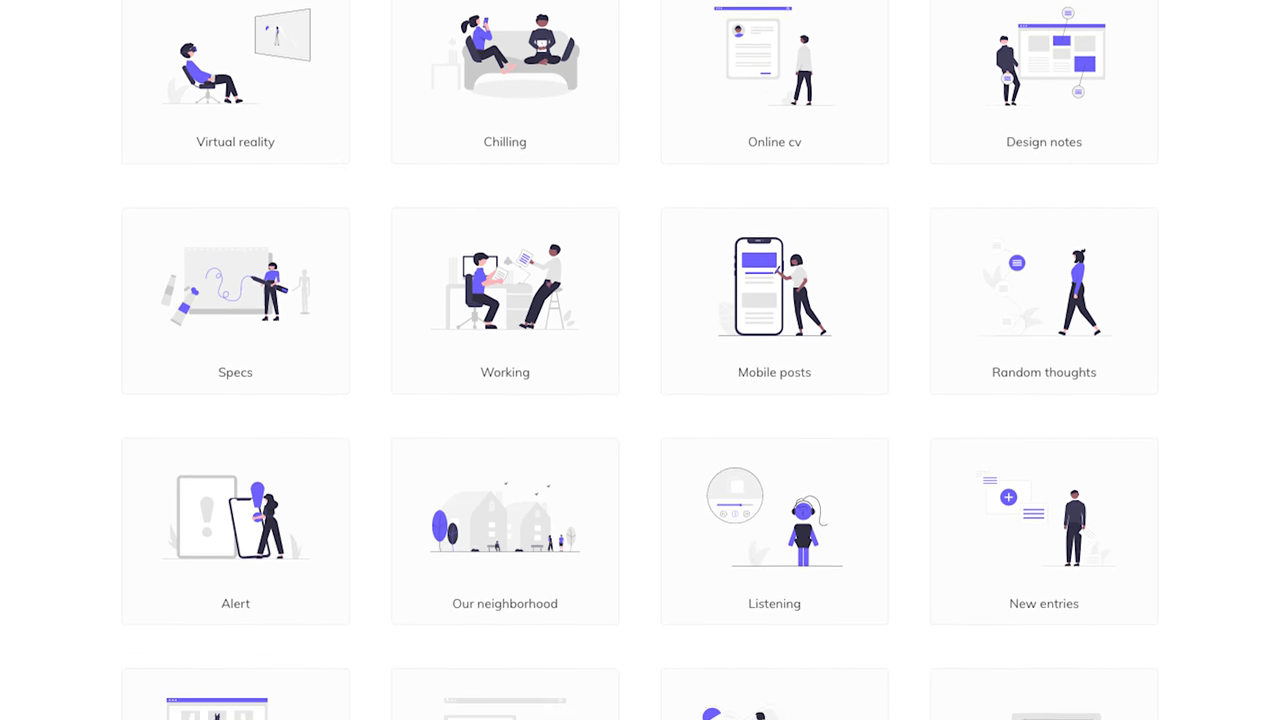
{"action": "scroll", "scroll_direction": "down", "scroll_amount": 3}
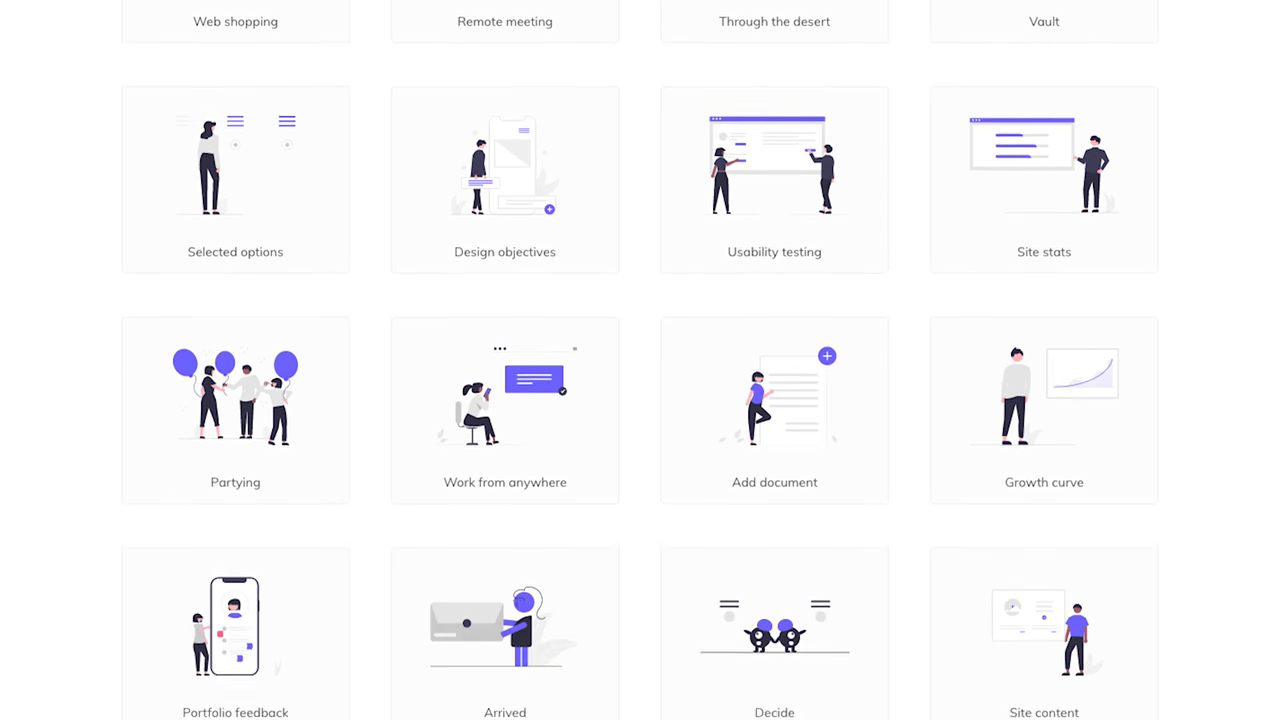